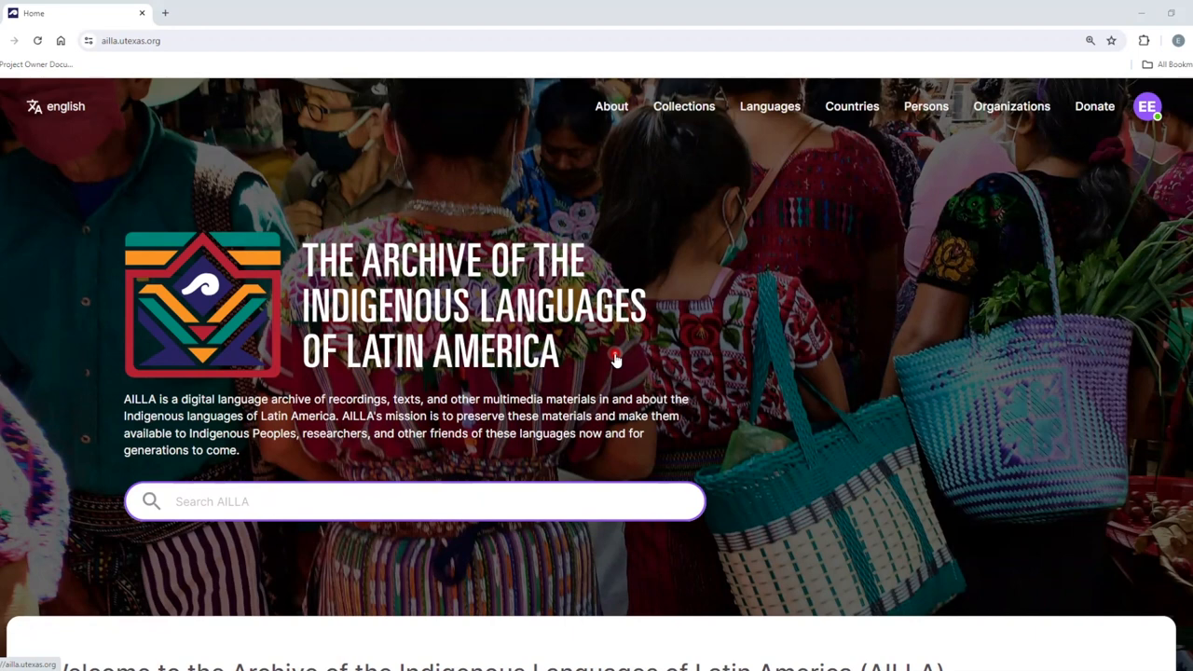
mouse_move(847, 112)
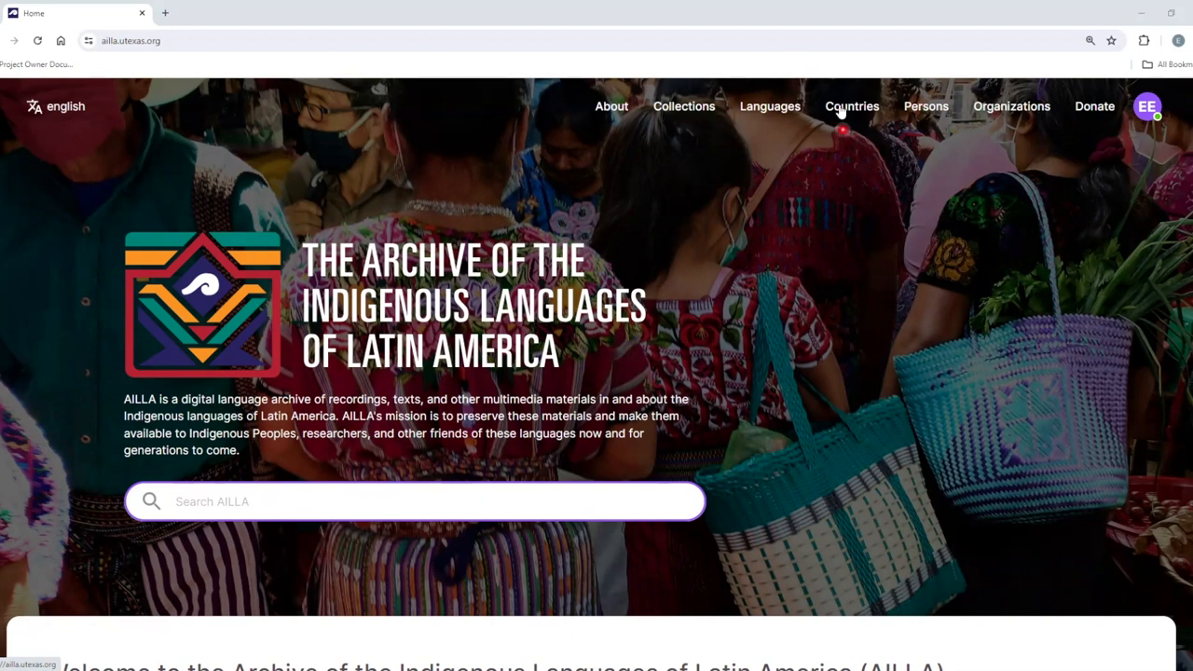
mouse_move(769, 106)
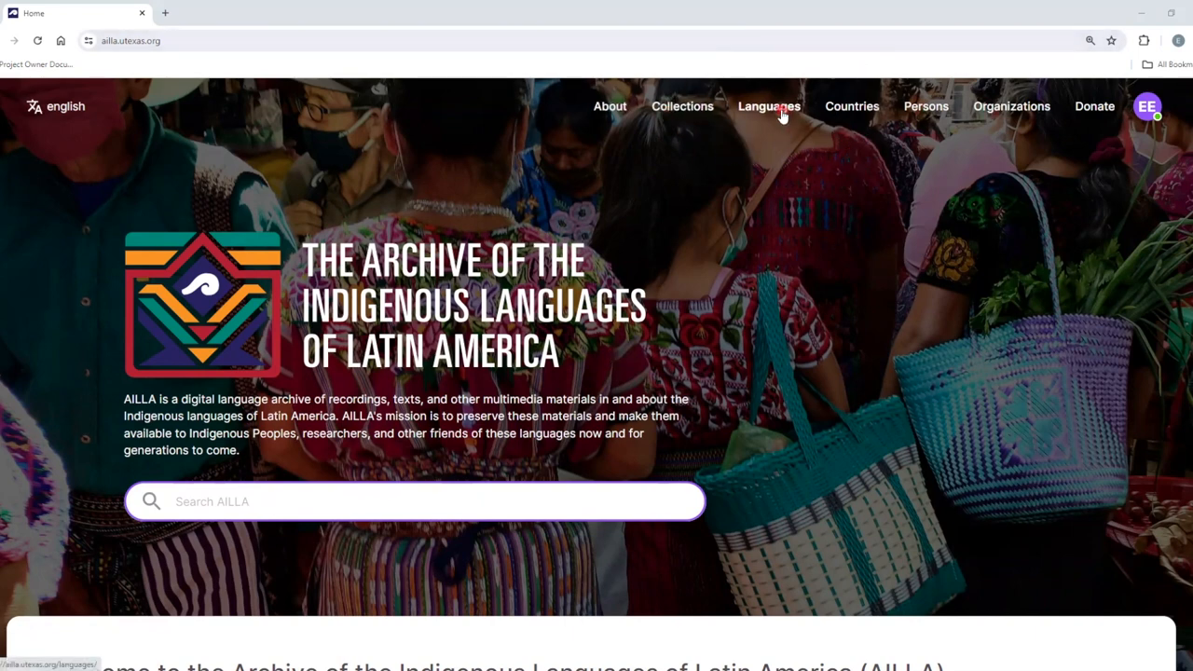
Browse the Languages list's first 15 of 633 entries, from Achi, and return to the top
left_click(769, 106)
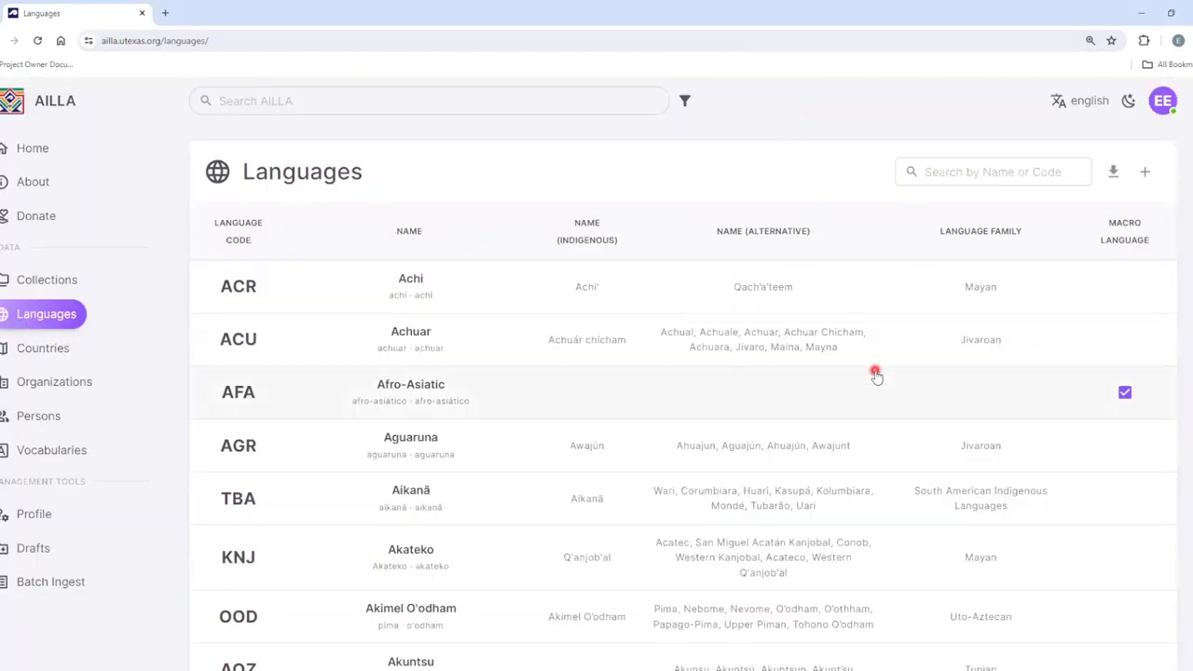
scroll("down", 3)
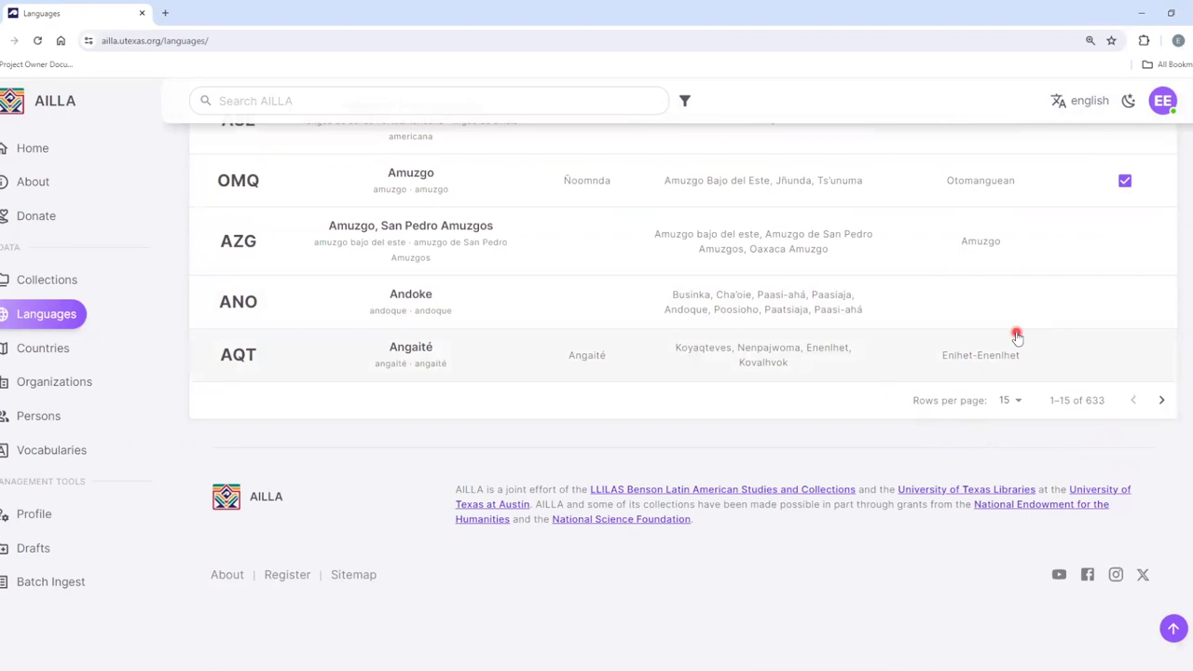
scroll("up", 3)
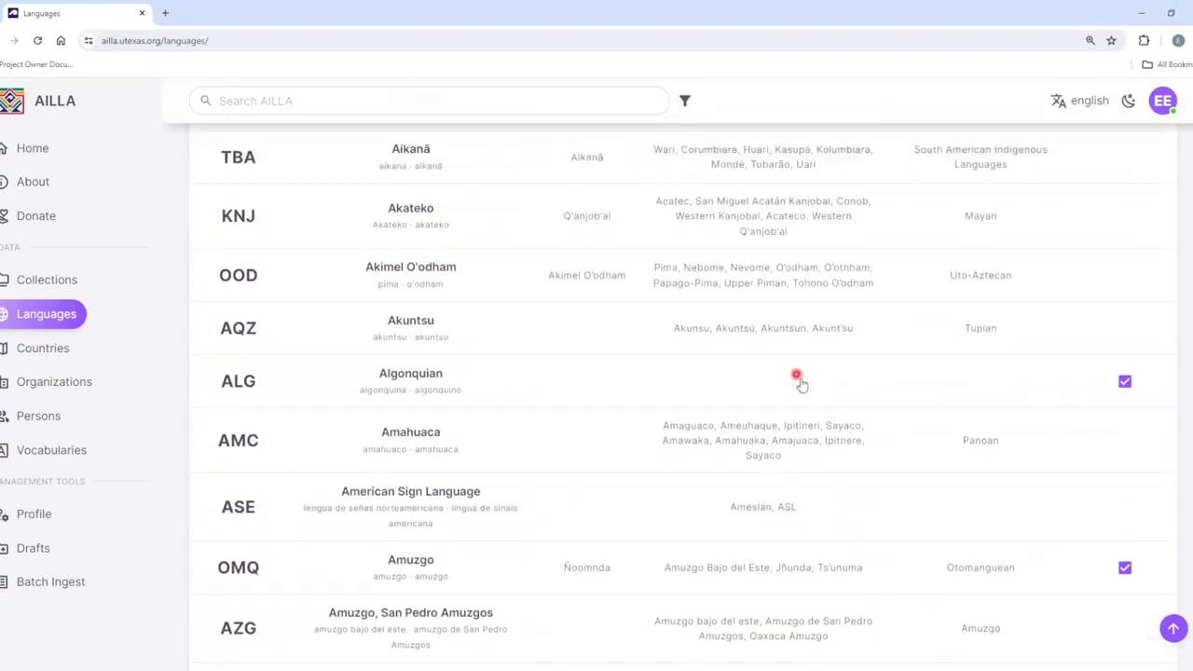
scroll("up", 3)
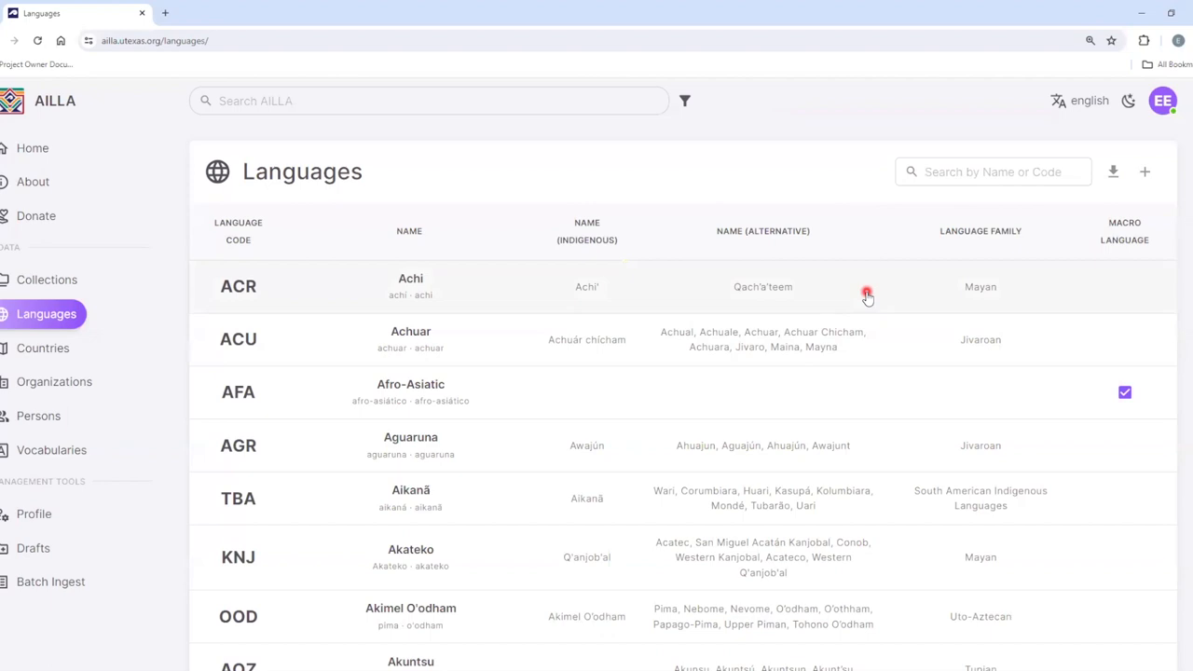
left_click(993, 172)
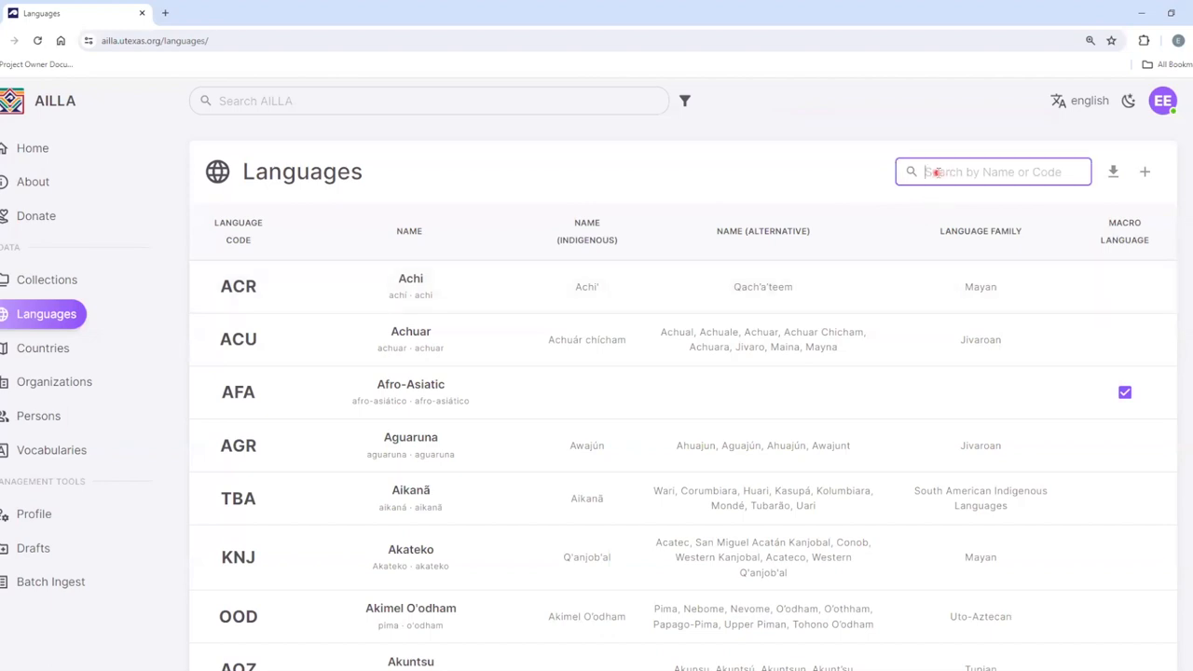
Search languages for 'maya' and open the Maya, Yucatec (YUA) record
left_click(992, 172)
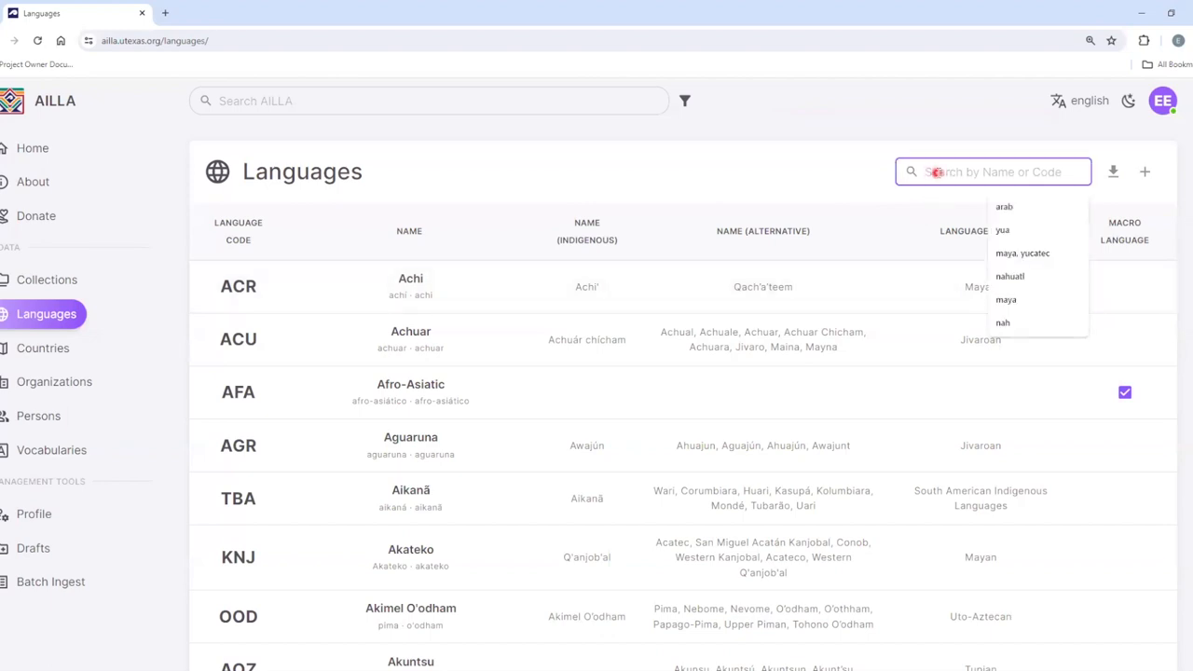
type("maya")
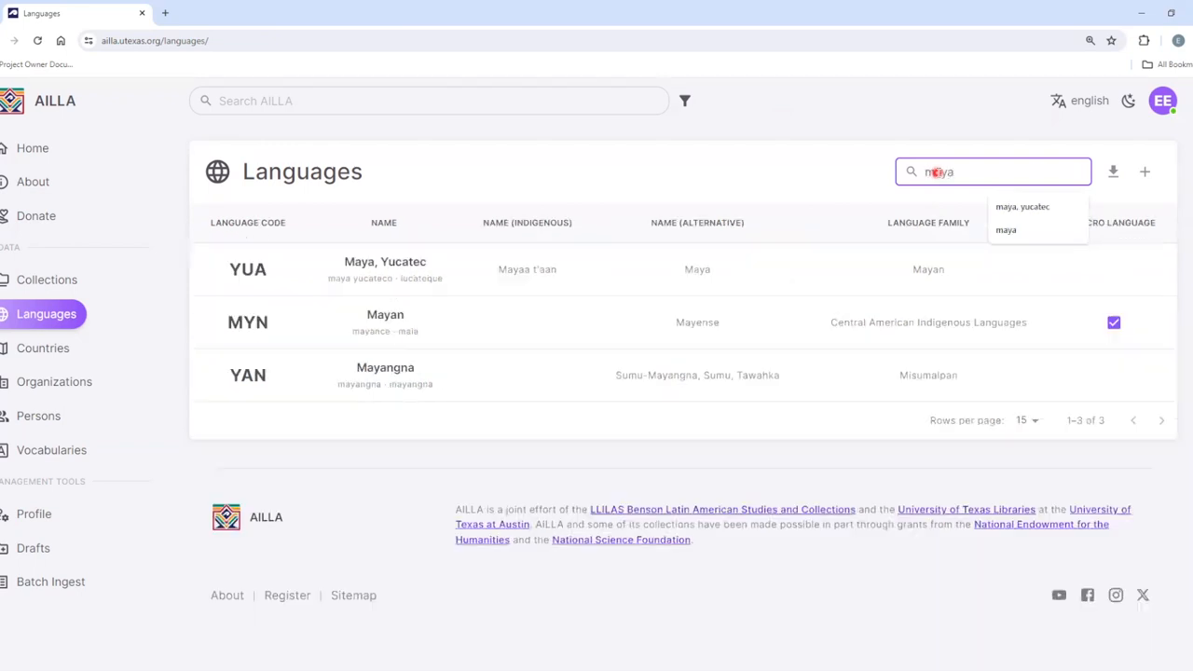
left_click(1022, 206)
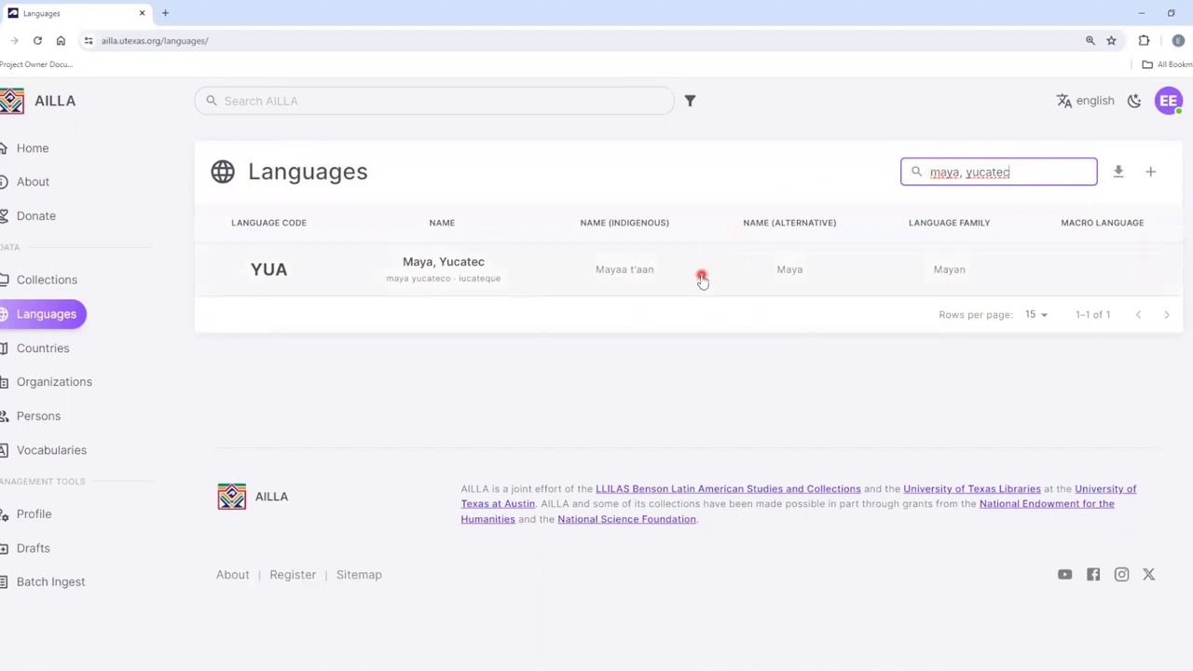
left_click(443, 269)
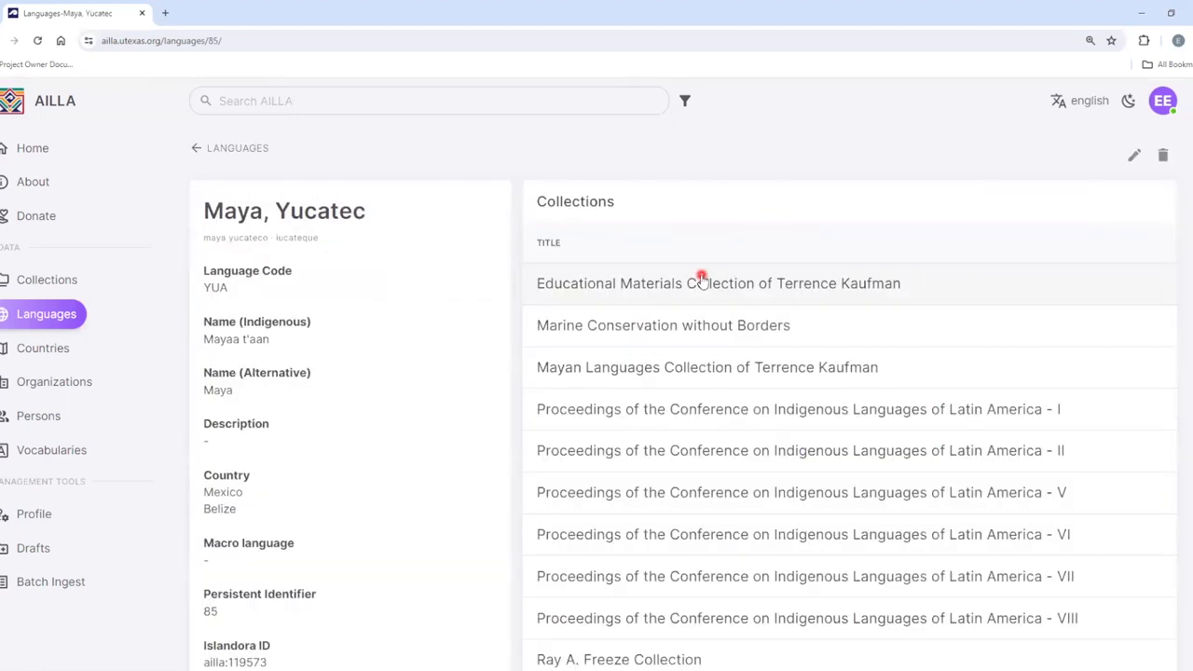
mouse_move(868, 393)
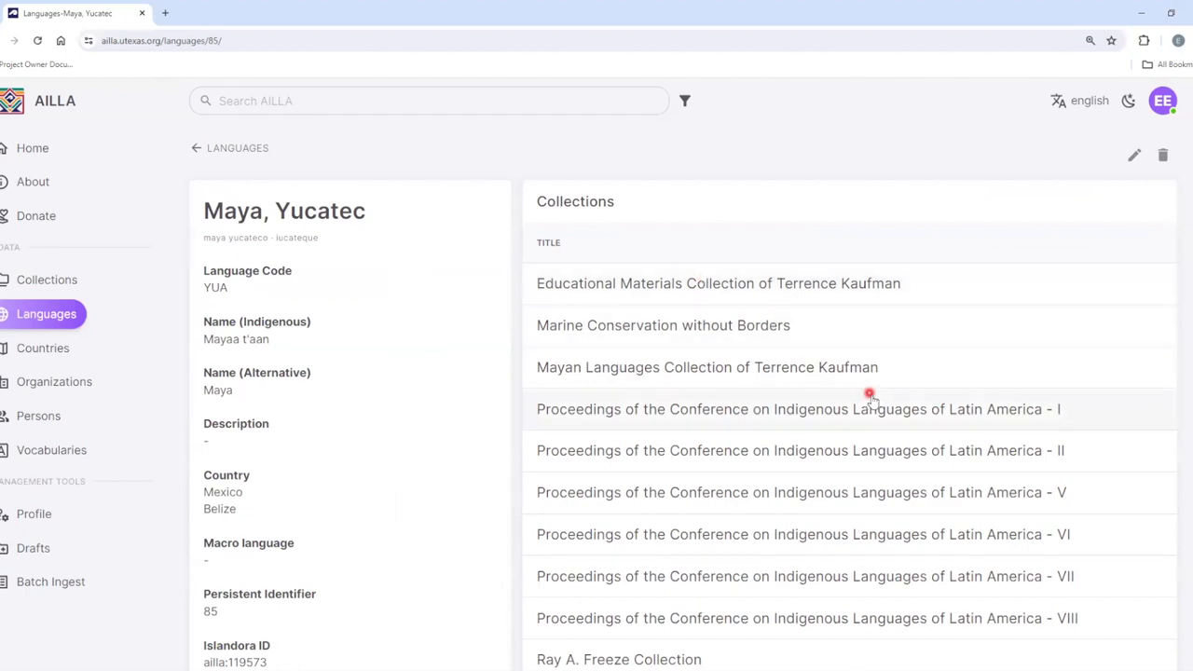
Scroll the Maya, Yucatec record, then go back to the full Languages list
scroll("down", 3)
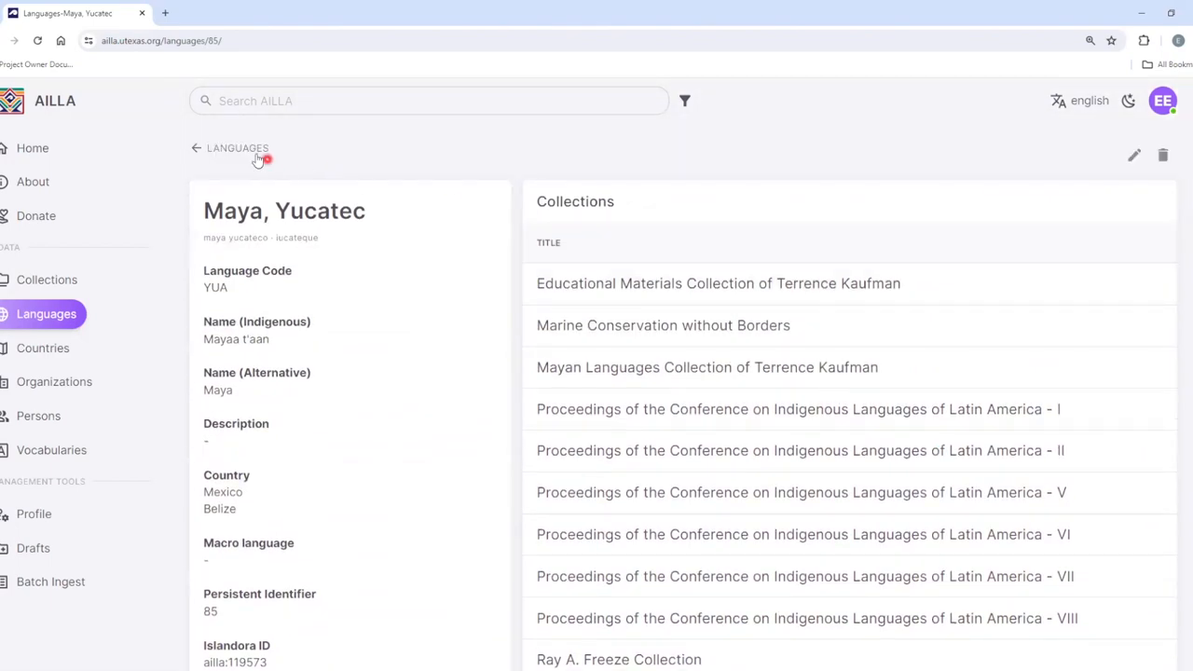
left_click(230, 147)
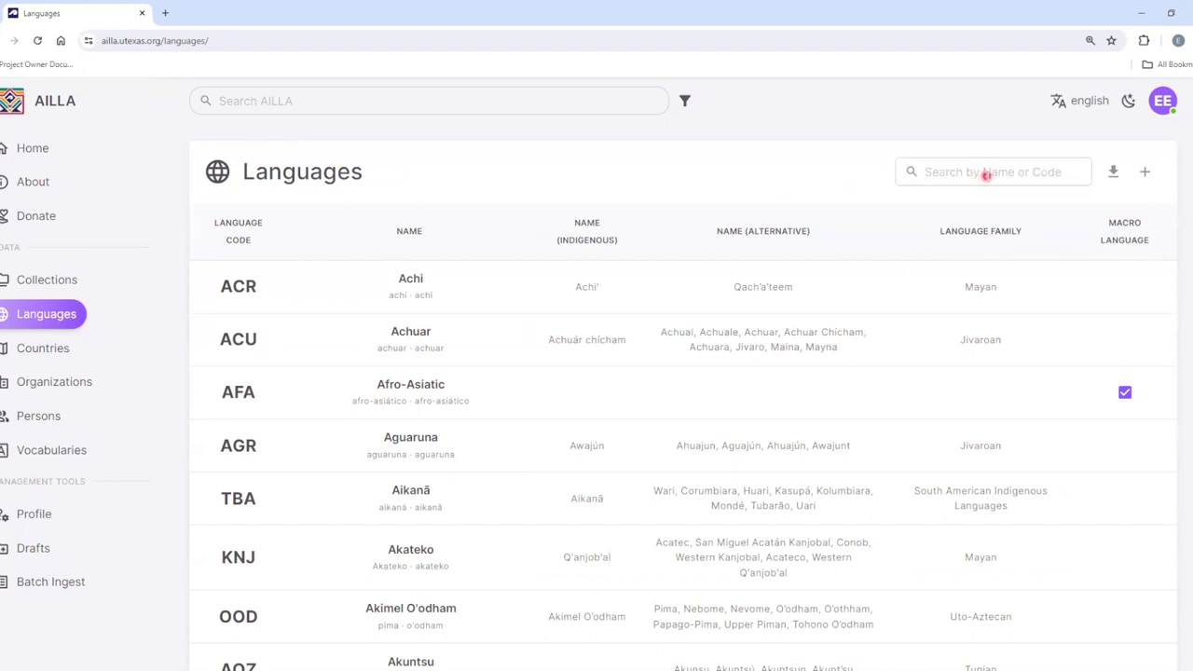
Search languages for 'nah' and open the Nahuatl (NAH) record with two collections
left_click(992, 172)
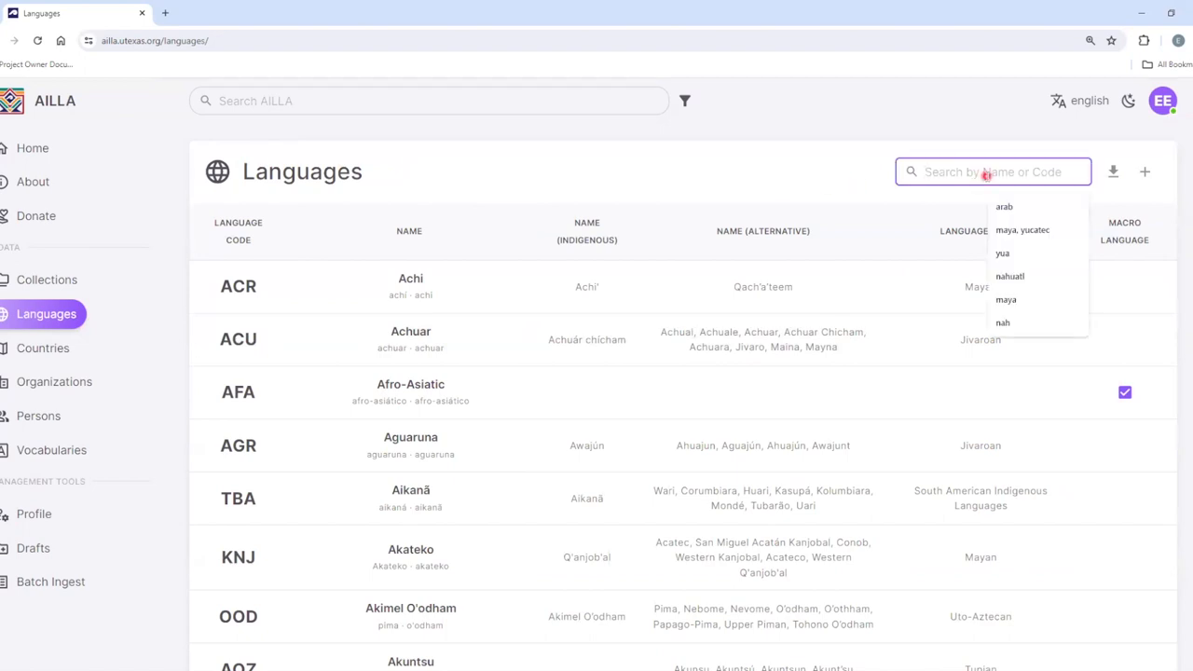
type("nah")
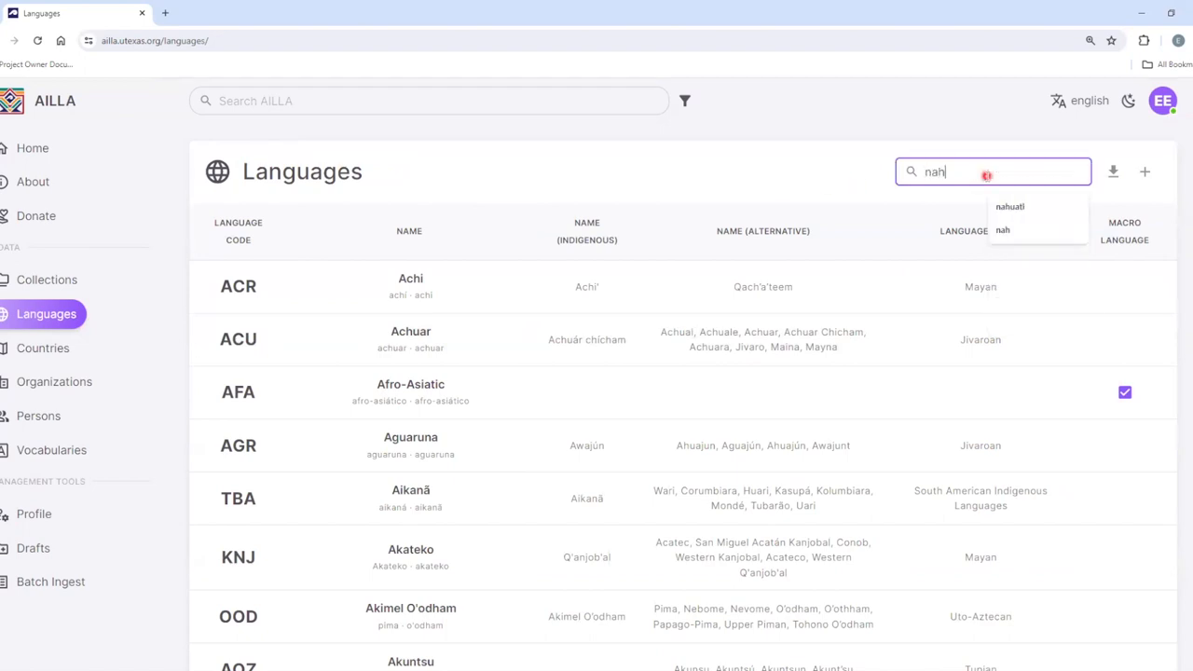
type("nah")
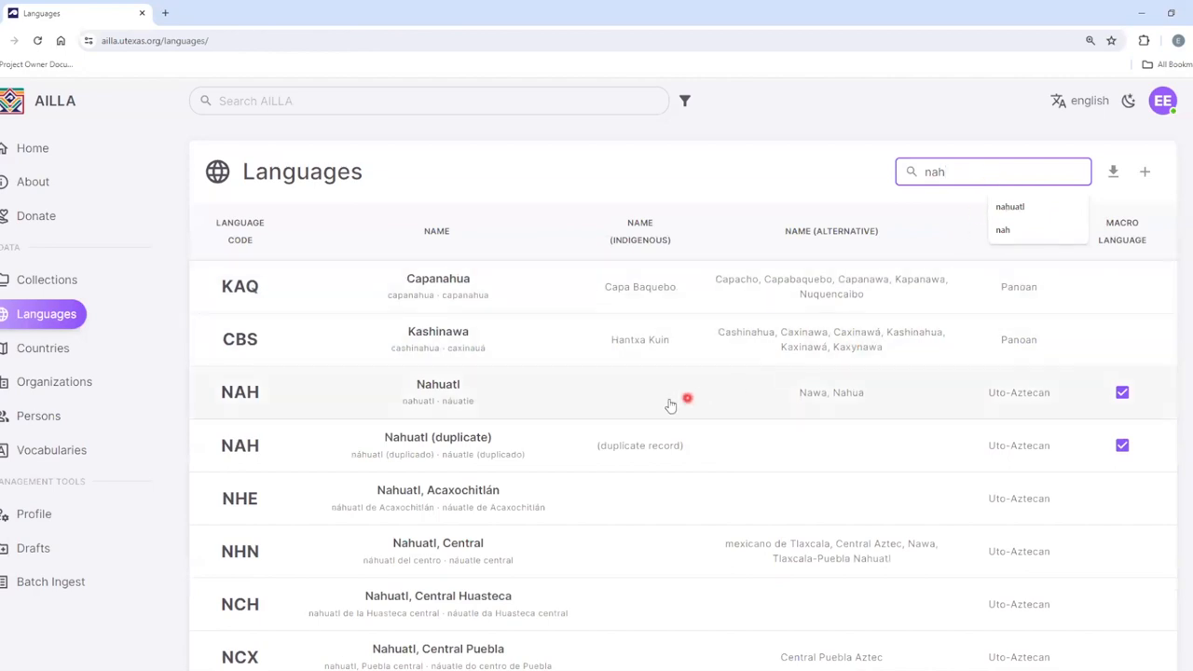
left_click(438, 391)
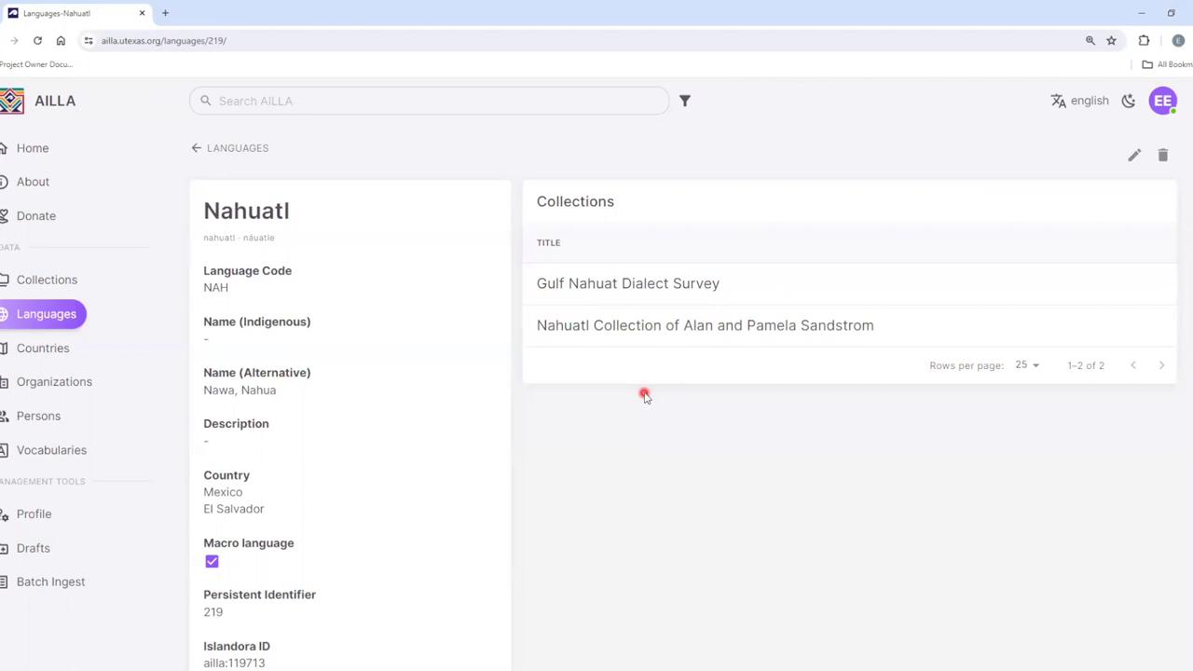